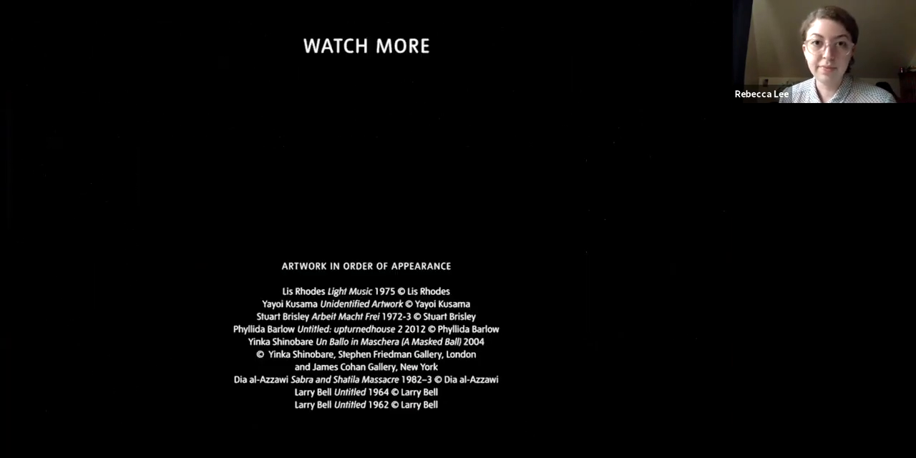
{"action": "mouse_move", "coordinate": [511, 163]}
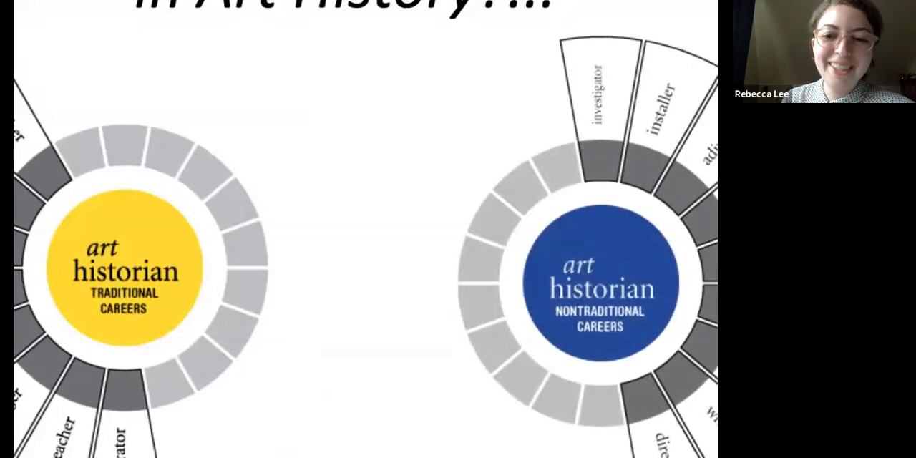
{"action": "mouse_move", "coordinate": [329, 140]}
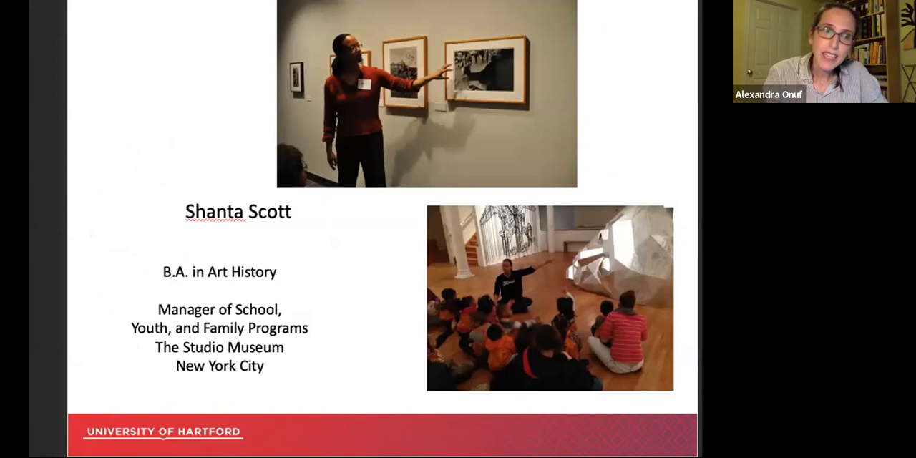
Step: Advance the shared presentation to the next slide
{"action": "key", "text": "Right"}
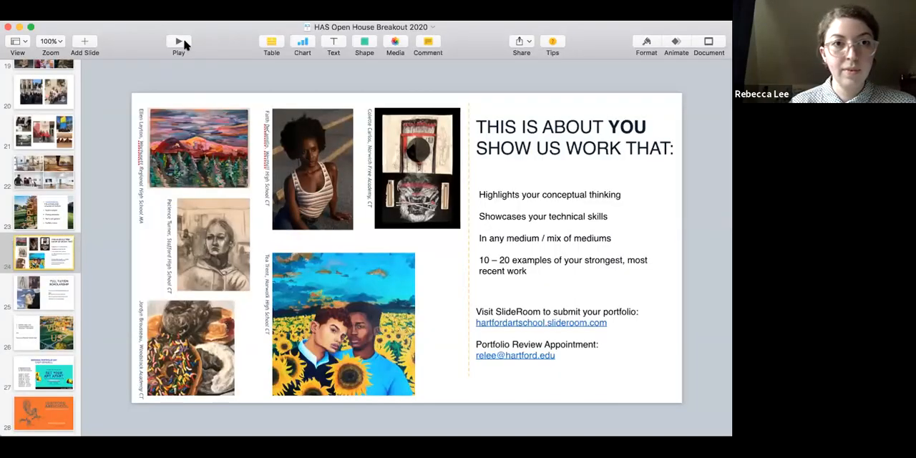
Step: Start the Keynote slideshow from the current portfolio requirements slide
{"action": "left_click", "coordinate": [177, 40]}
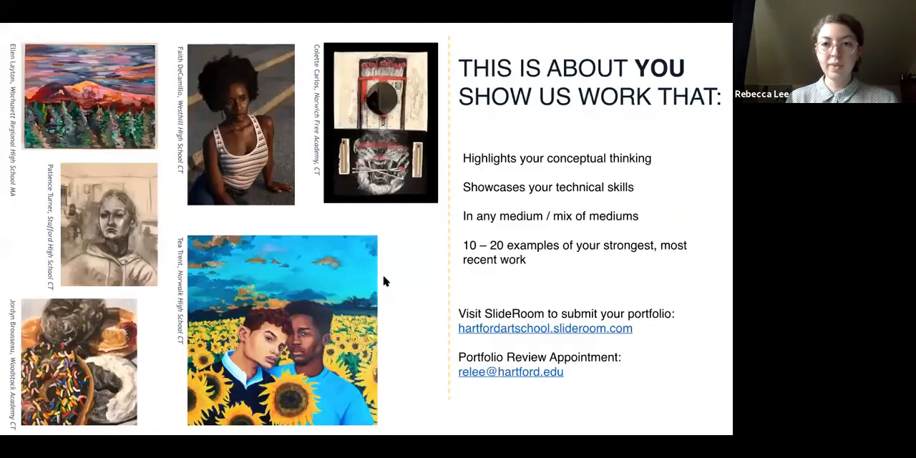